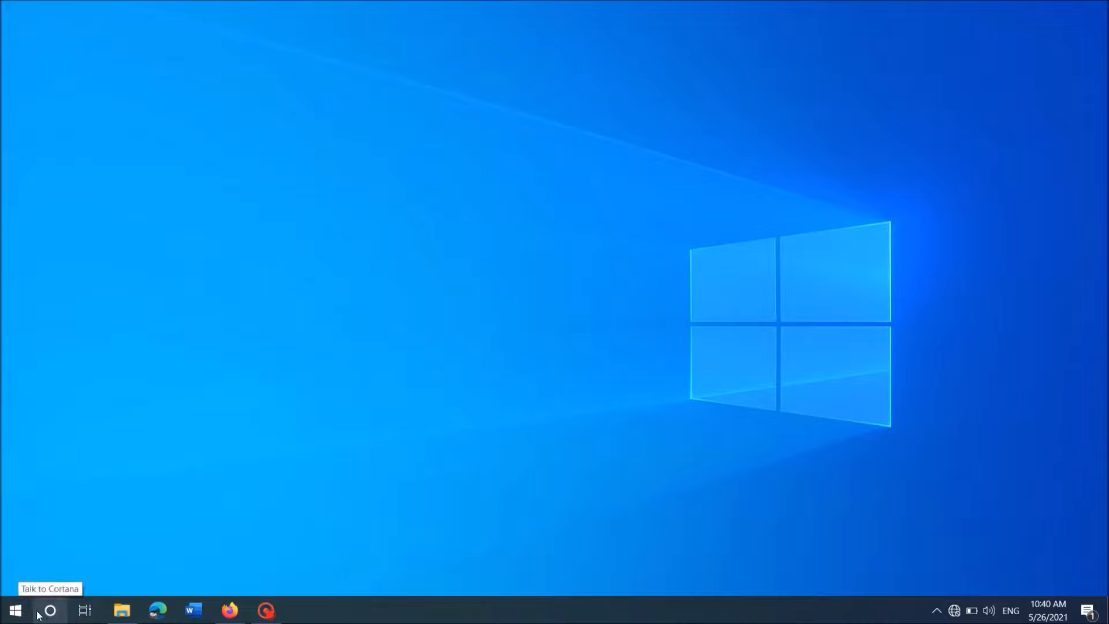
mouse_move(536, 288)
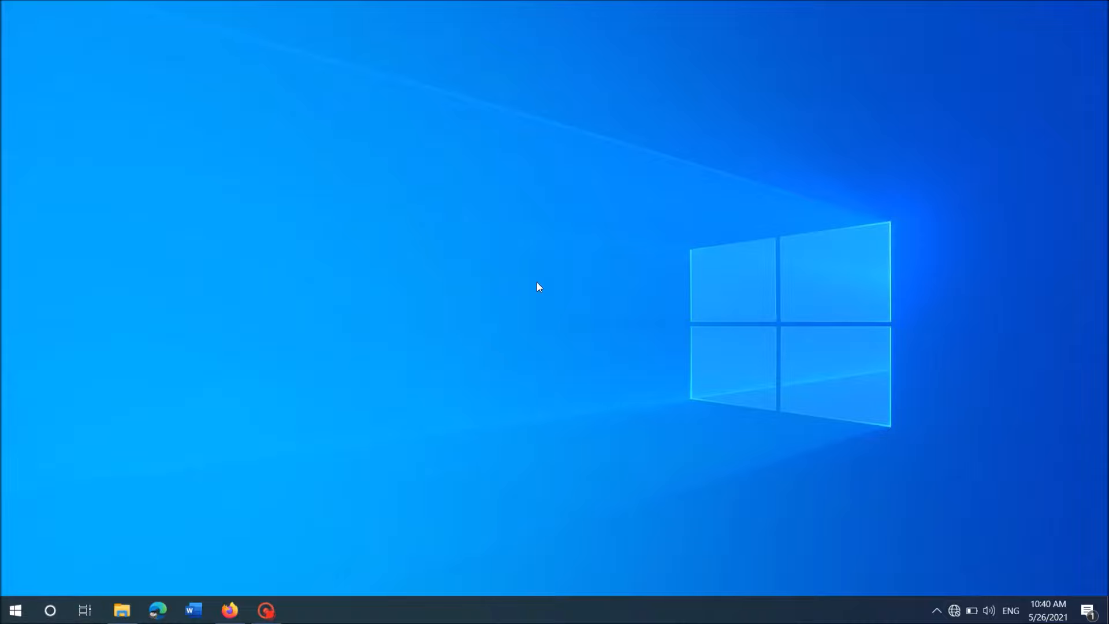
mouse_move(562, 622)
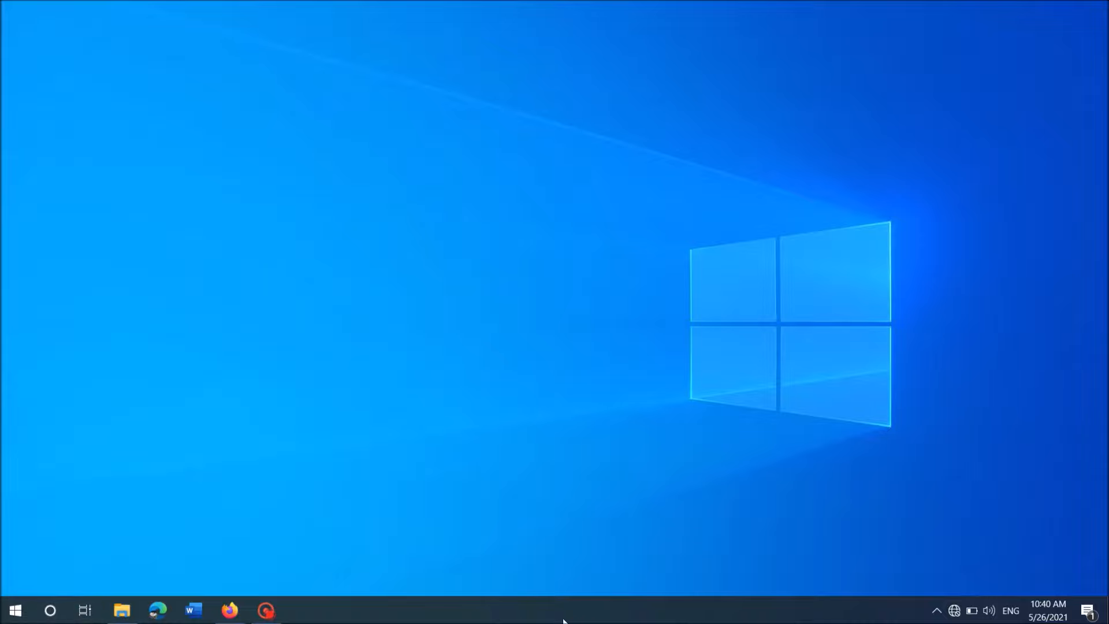
From the taskbar context menu, set Search to Show search box.
right_click(563, 609)
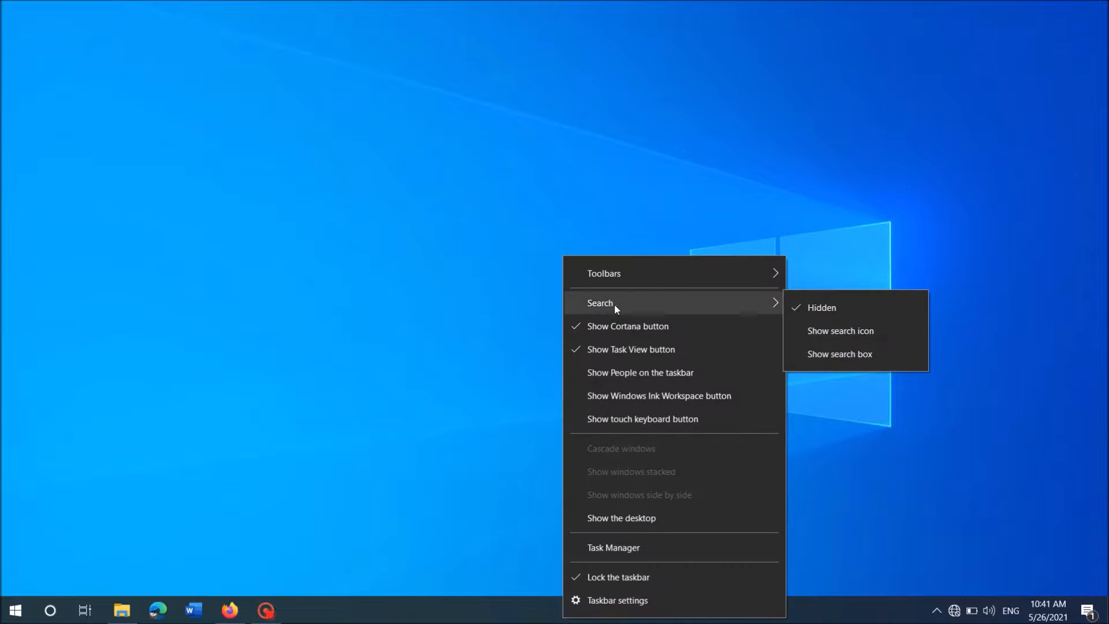
mouse_move(820, 312)
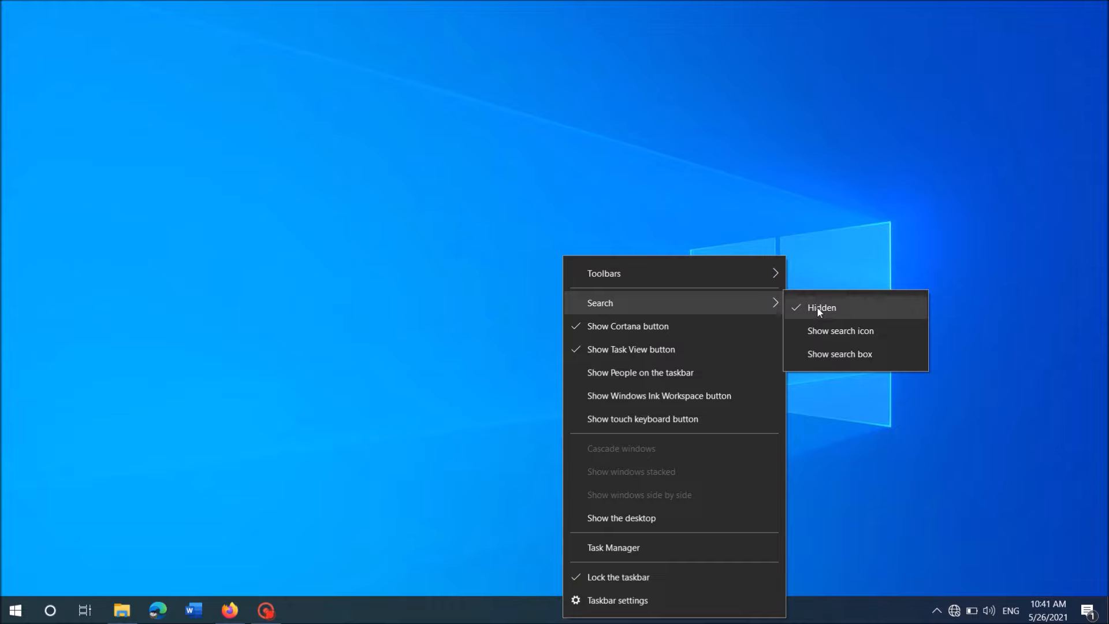
mouse_move(833, 341)
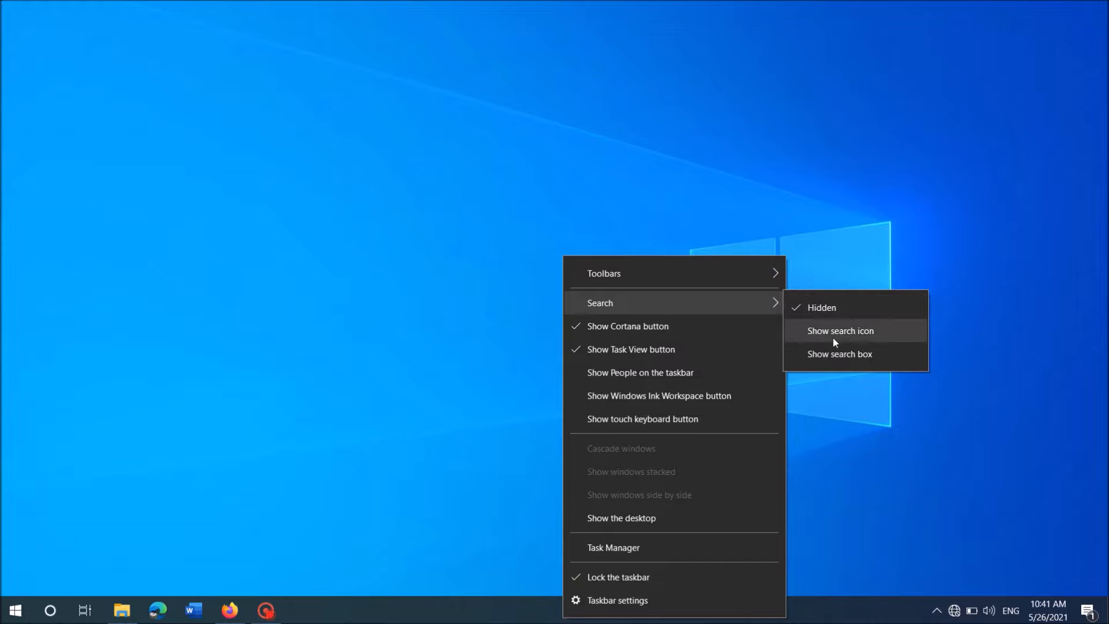
mouse_move(817, 361)
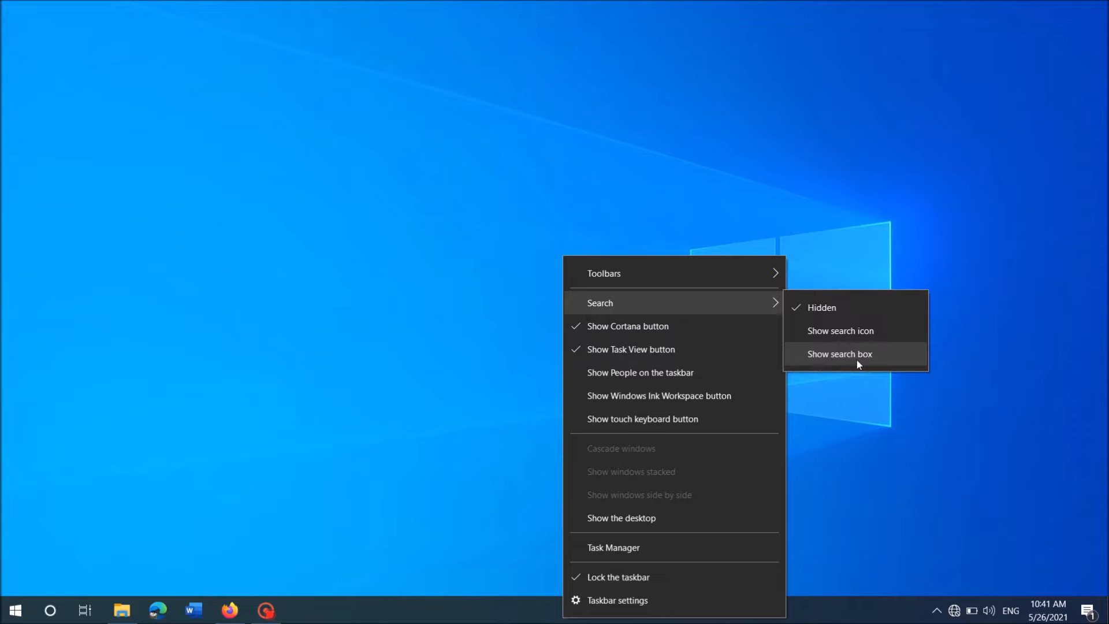
left_click(840, 354)
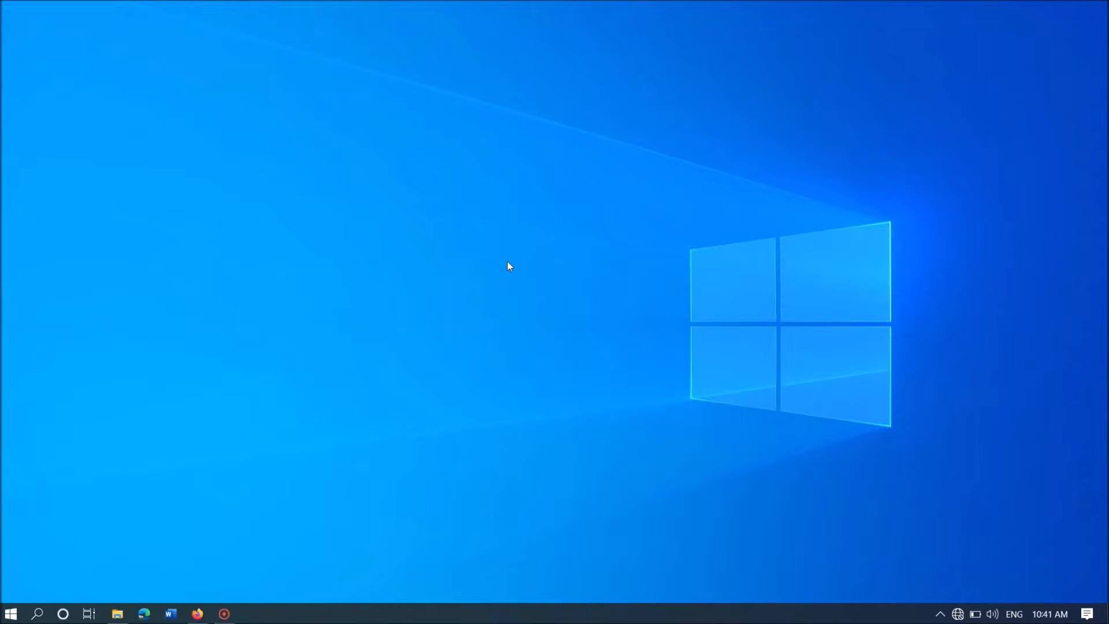
mouse_move(543, 616)
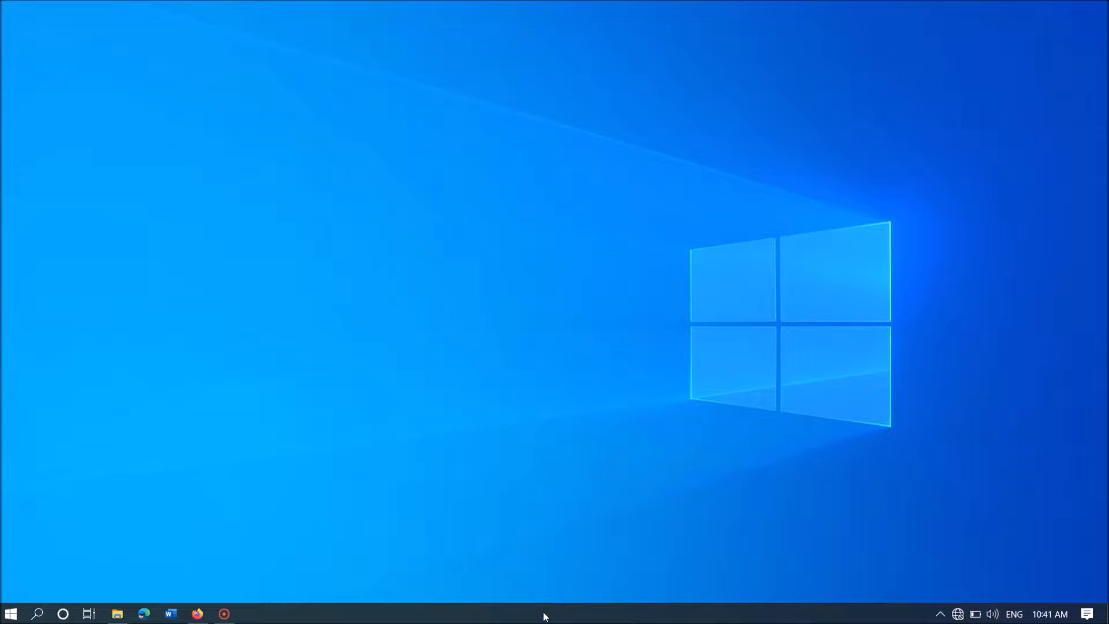
From the taskbar context menu, go to Taskbar settings.
right_click(543, 614)
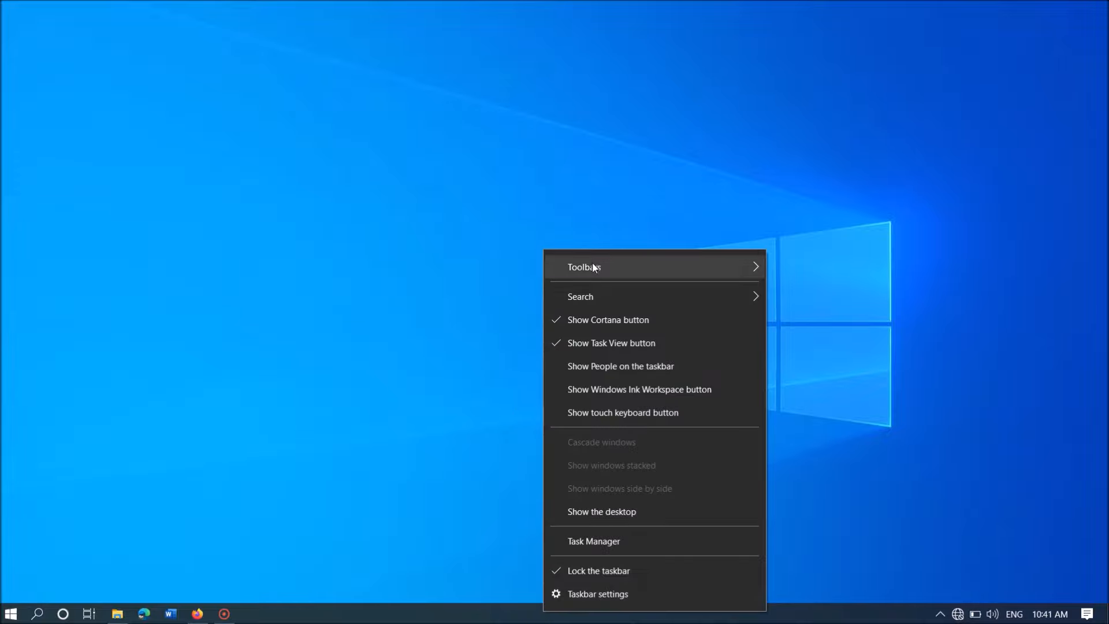
mouse_move(597, 594)
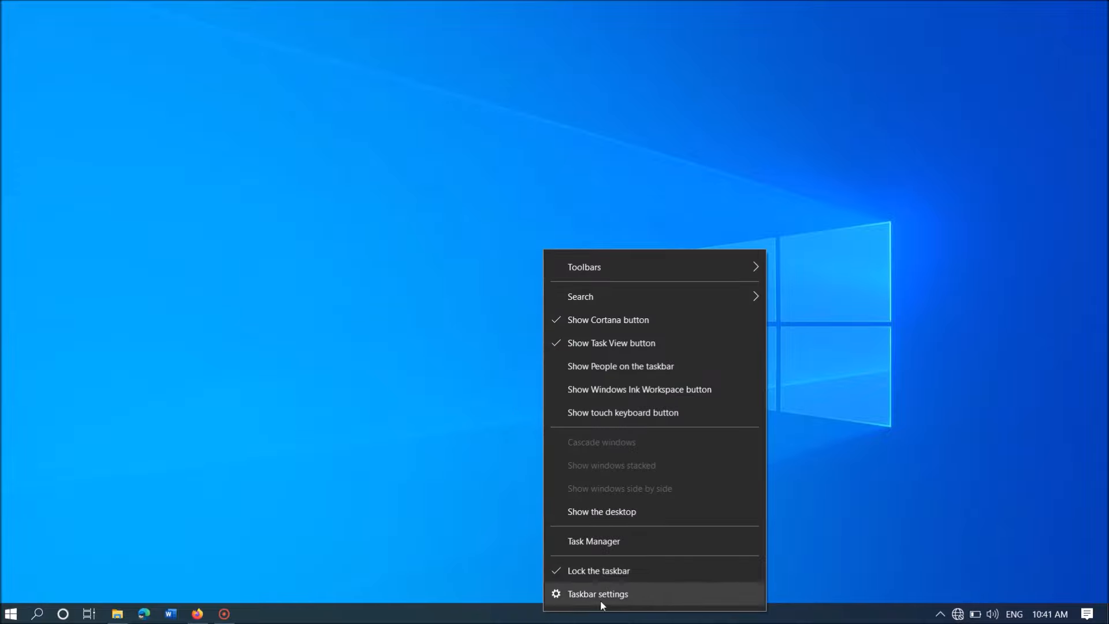
left_click(597, 594)
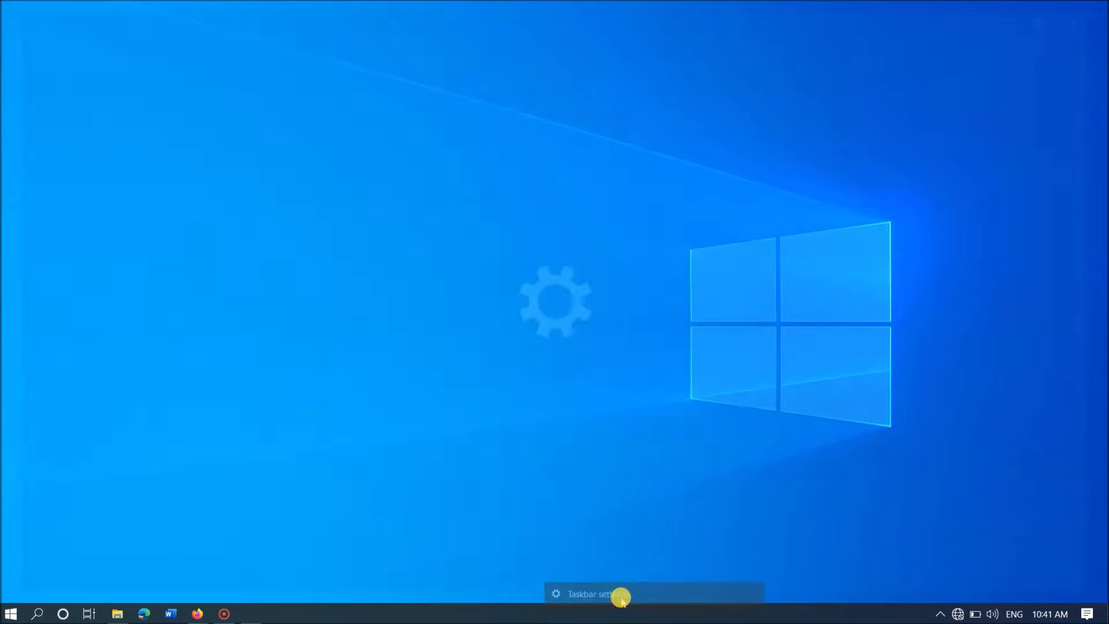
left_click(588, 594)
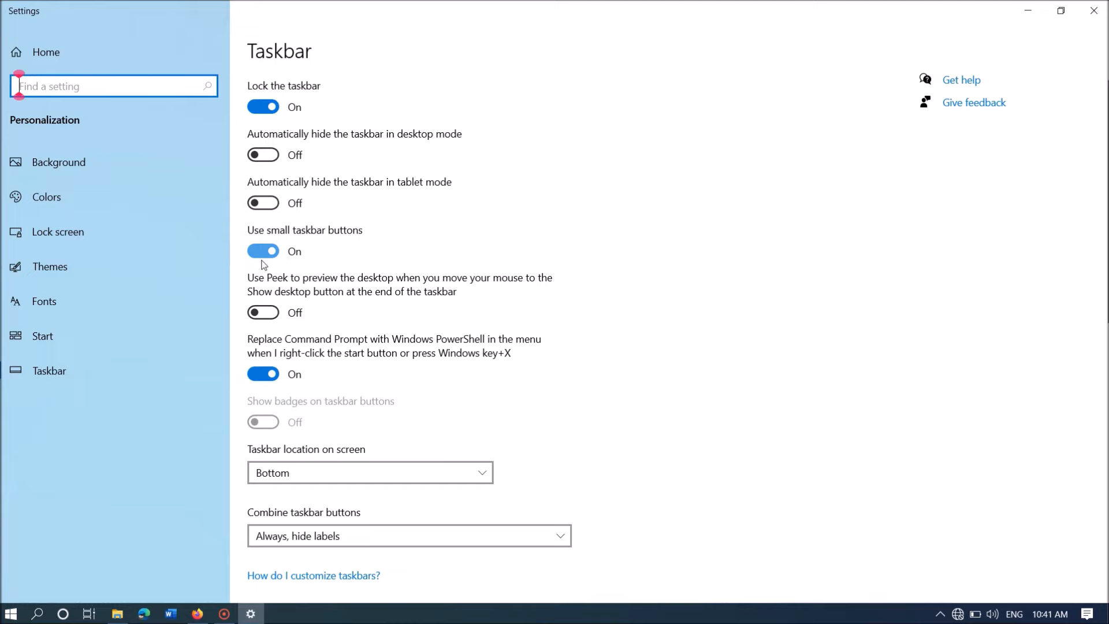
Turn Use small taskbar buttons Off, keep Taskbar location at Bottom, and close Settings.
left_click(262, 251)
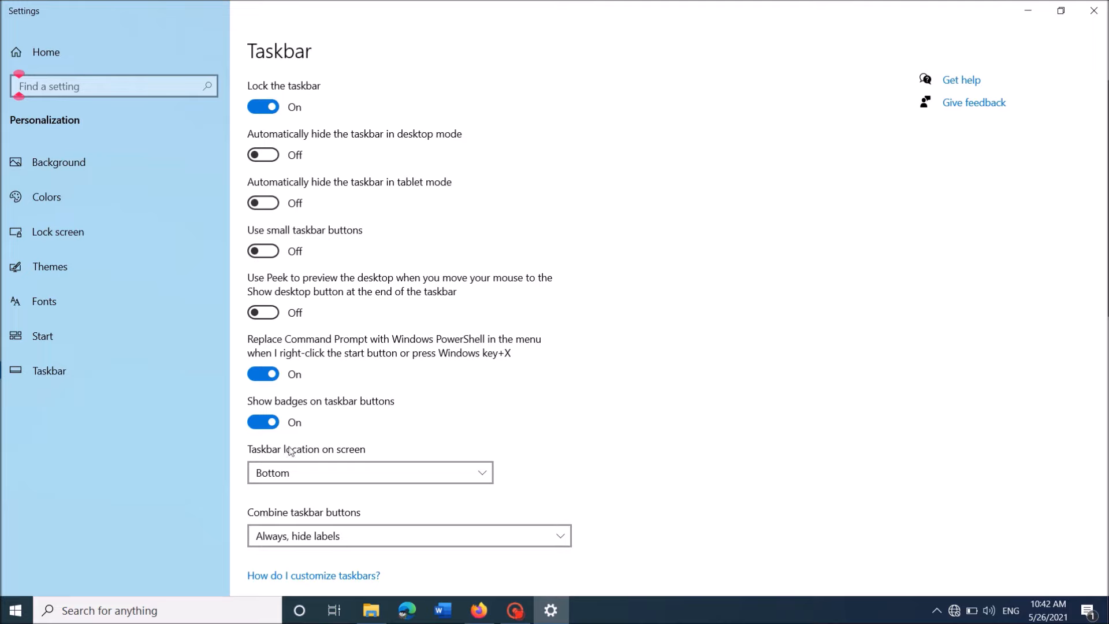
mouse_move(363, 461)
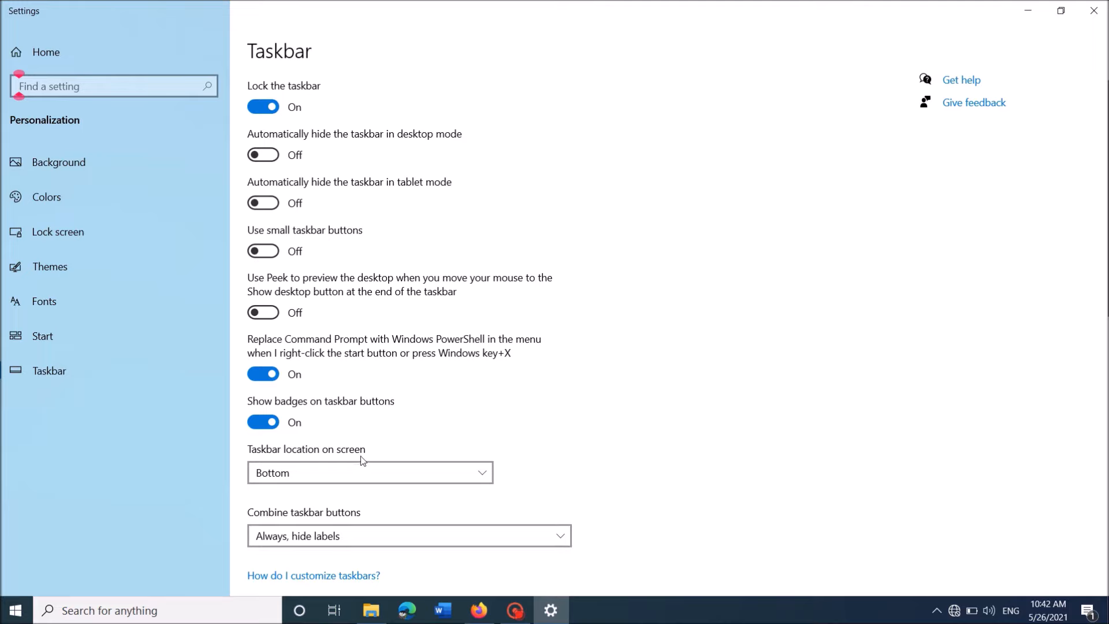
left_click(370, 472)
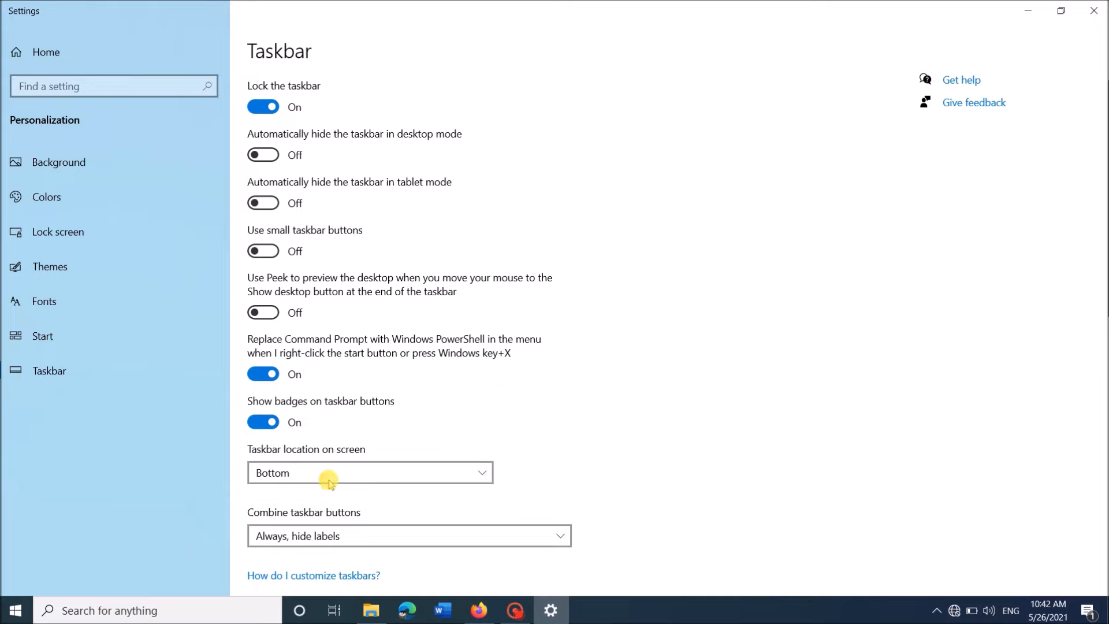
mouse_move(574, 320)
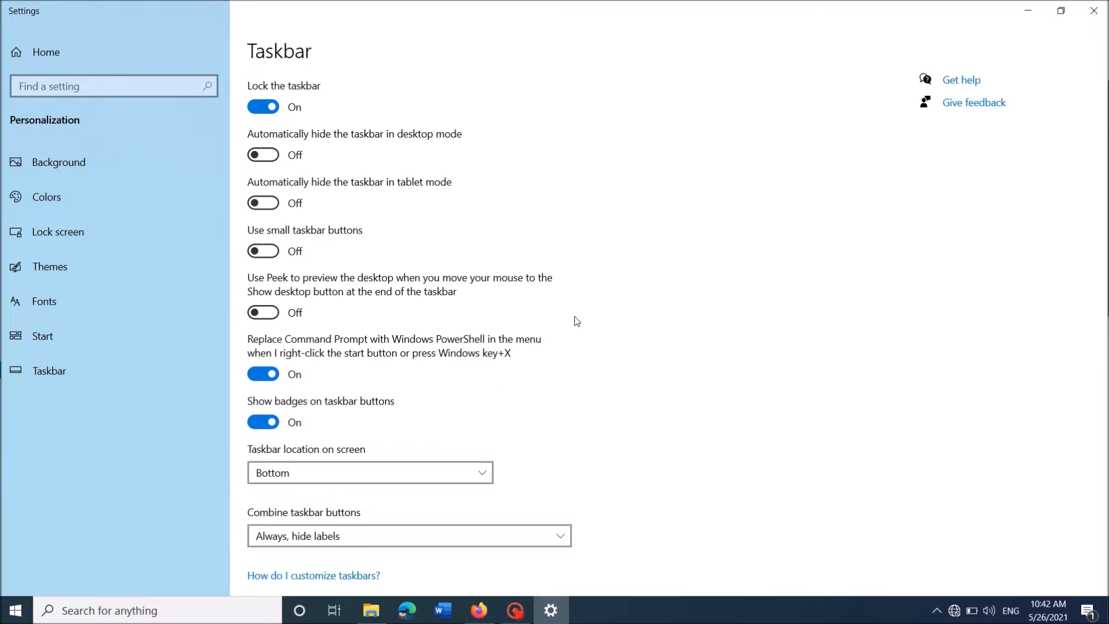
left_click(1093, 11)
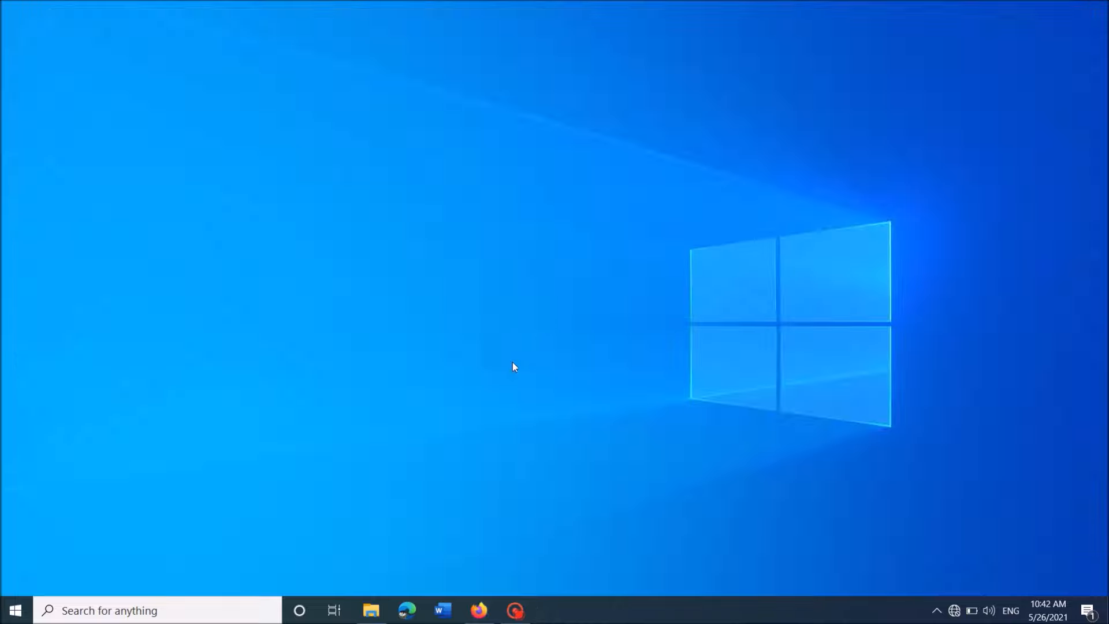